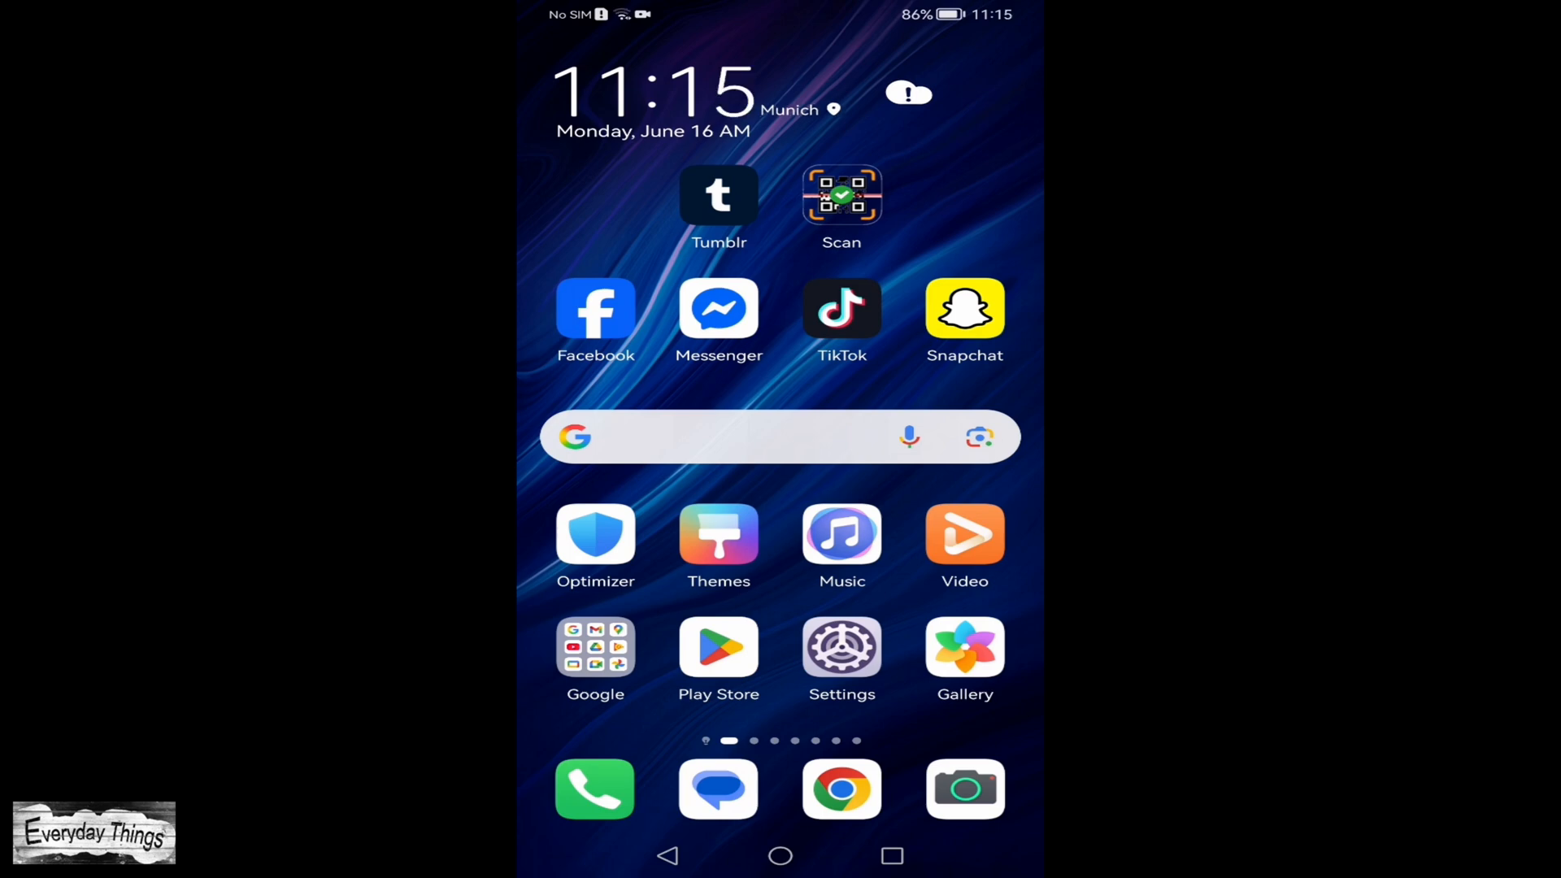
# - Launch Messenger and reach its settings page with Notifications & sounds in view
pyautogui.click(717, 309)
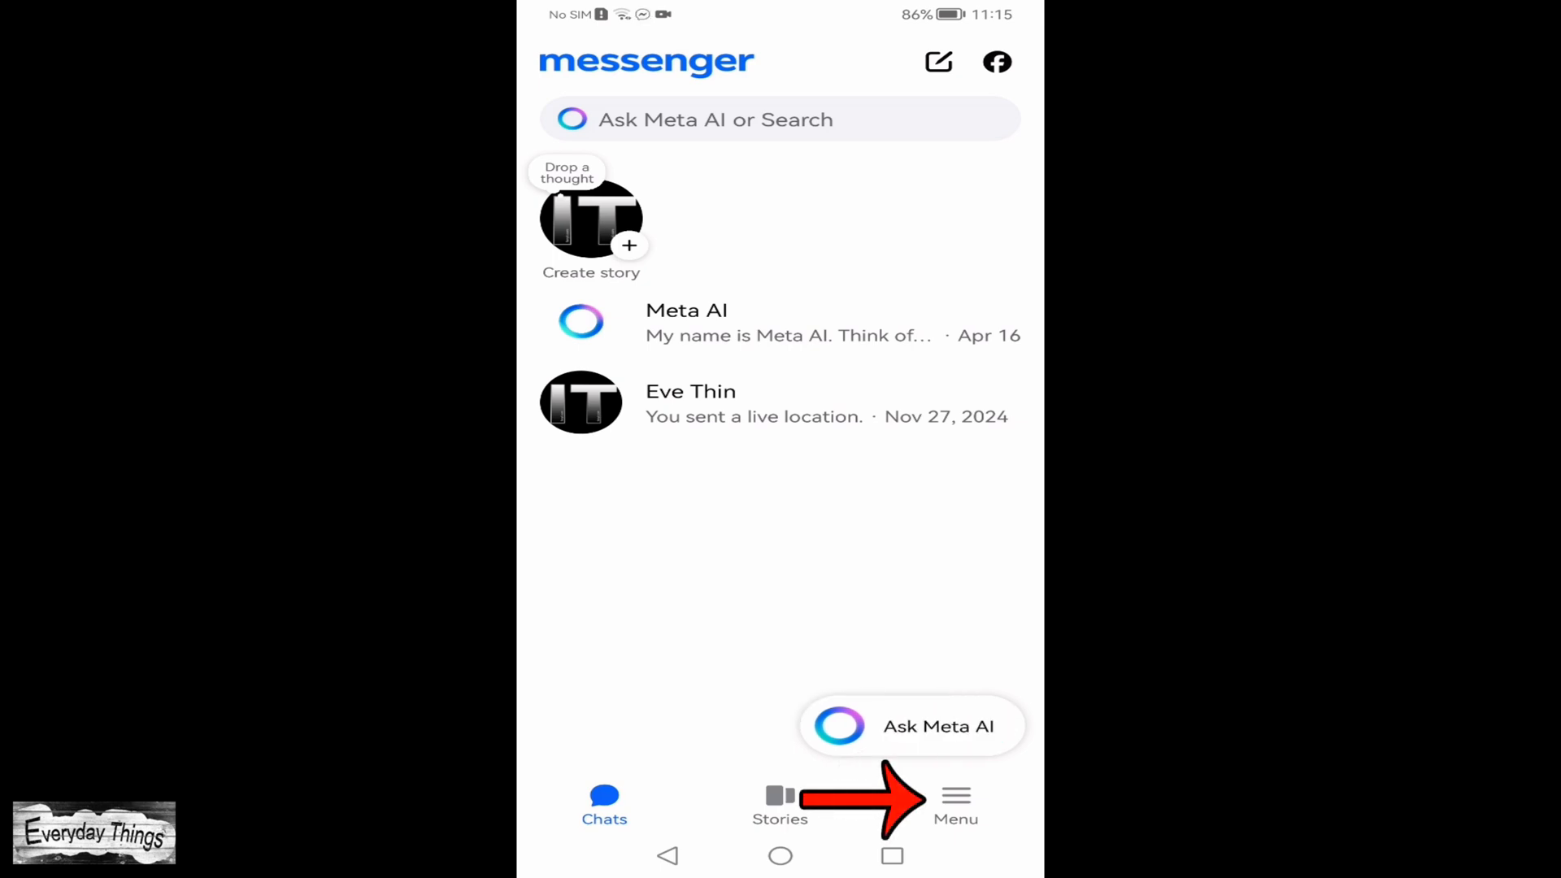
pyautogui.click(954, 801)
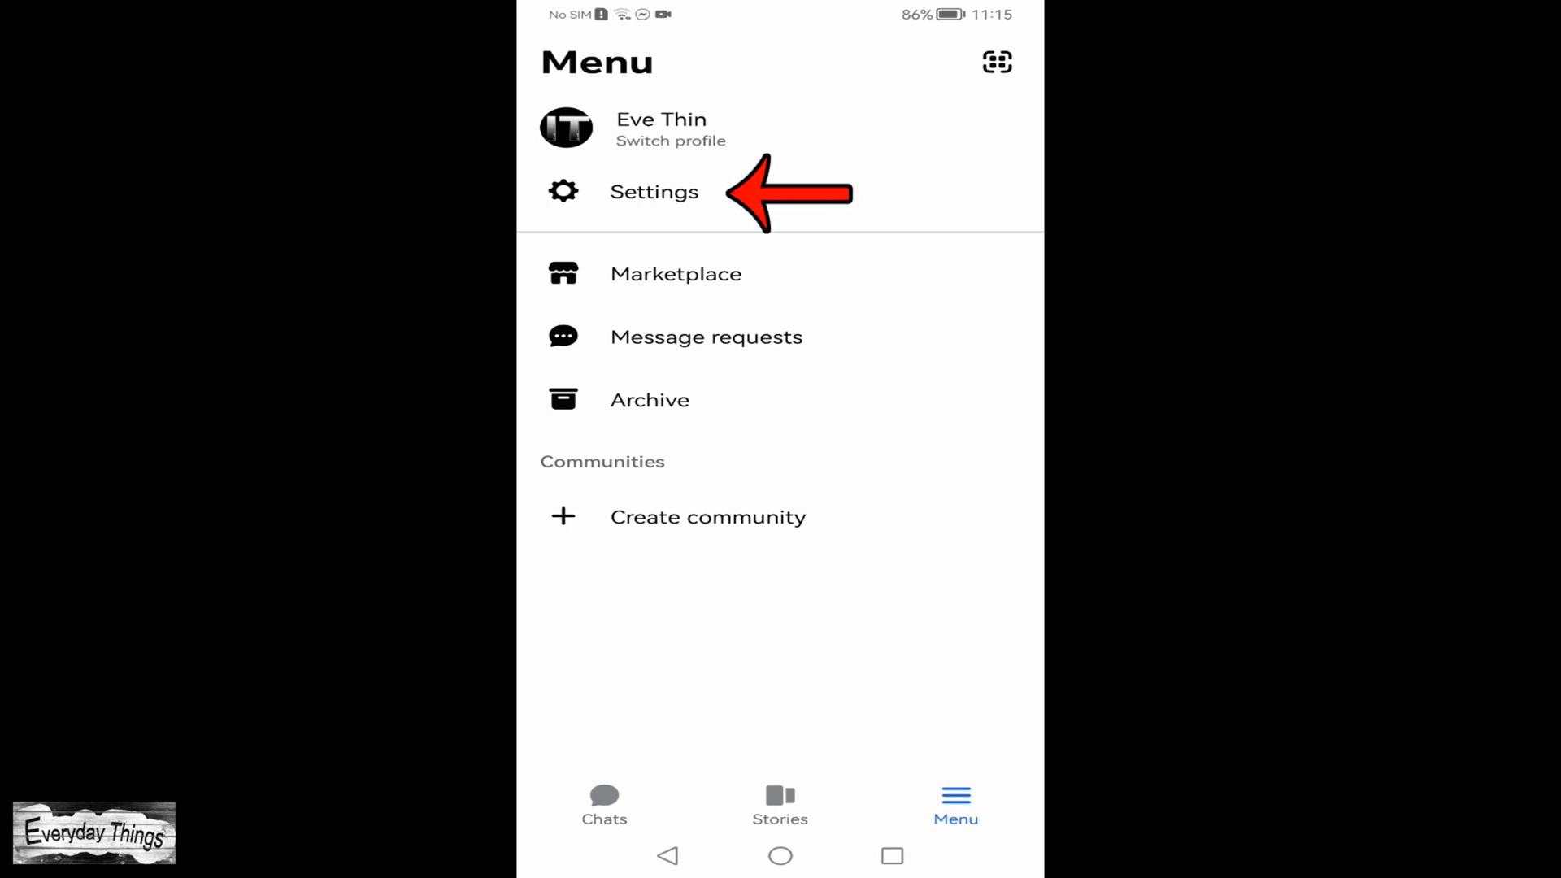
pyautogui.click(654, 192)
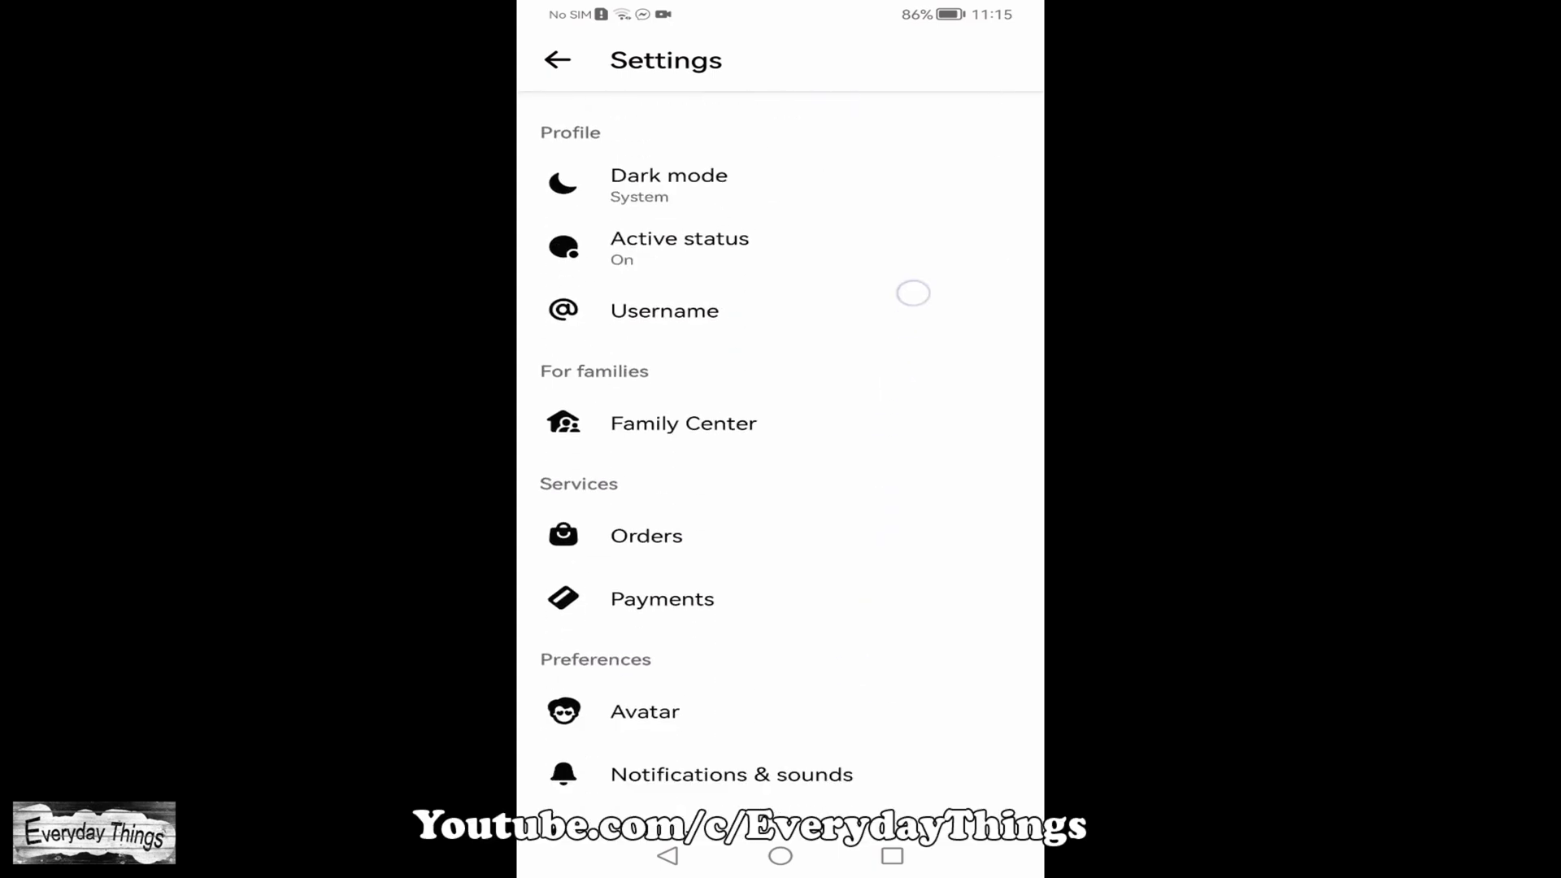
pyautogui.scroll(-3)
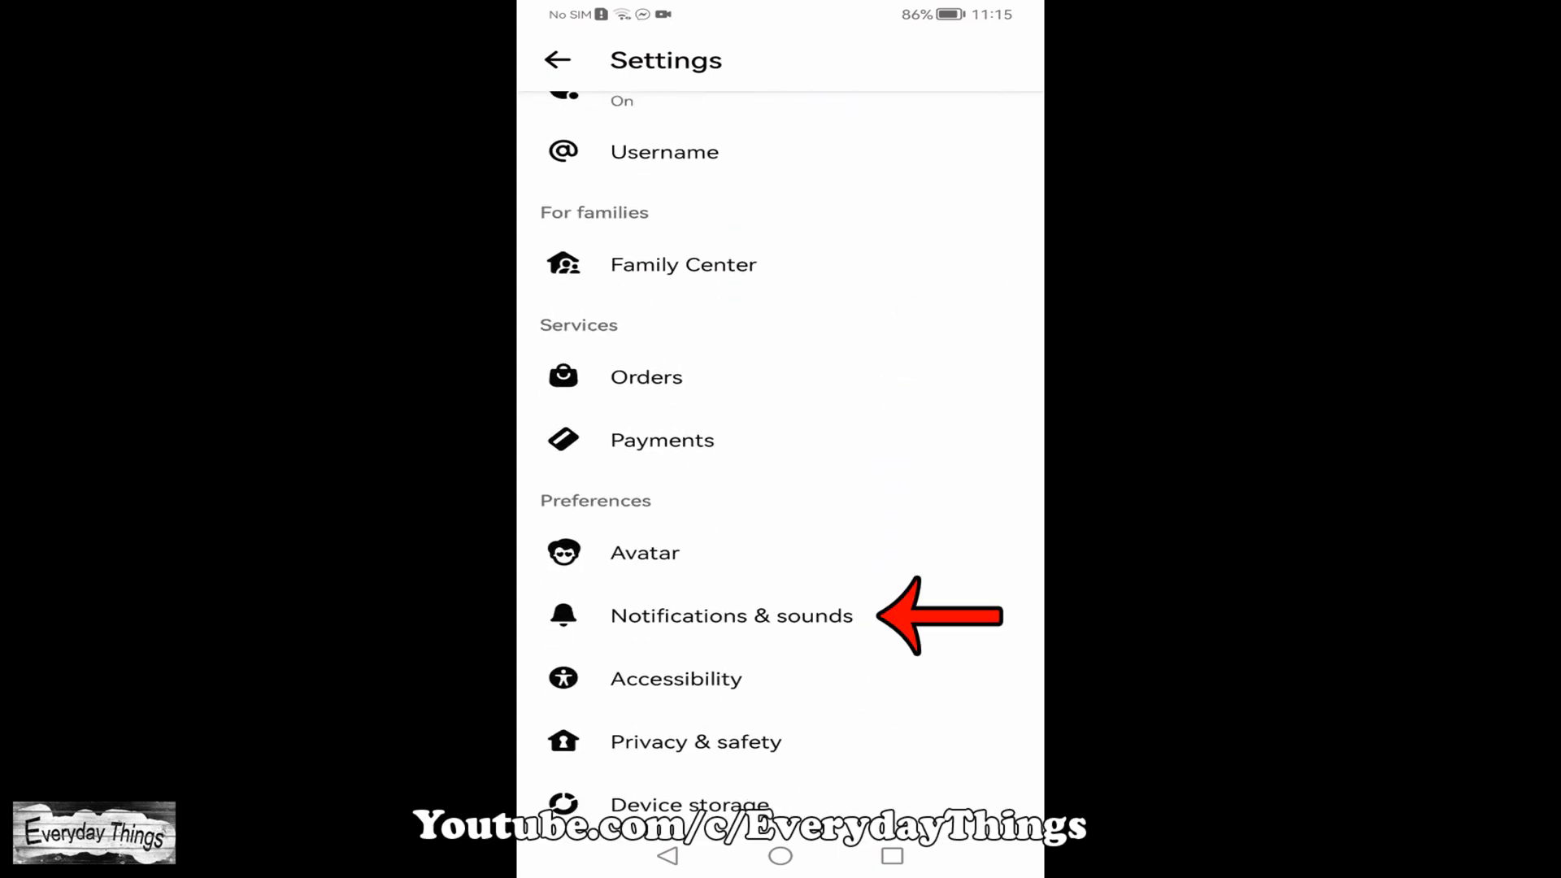
# - Open Customize notifications to show the chat notification sound set to Bongo
pyautogui.click(730, 615)
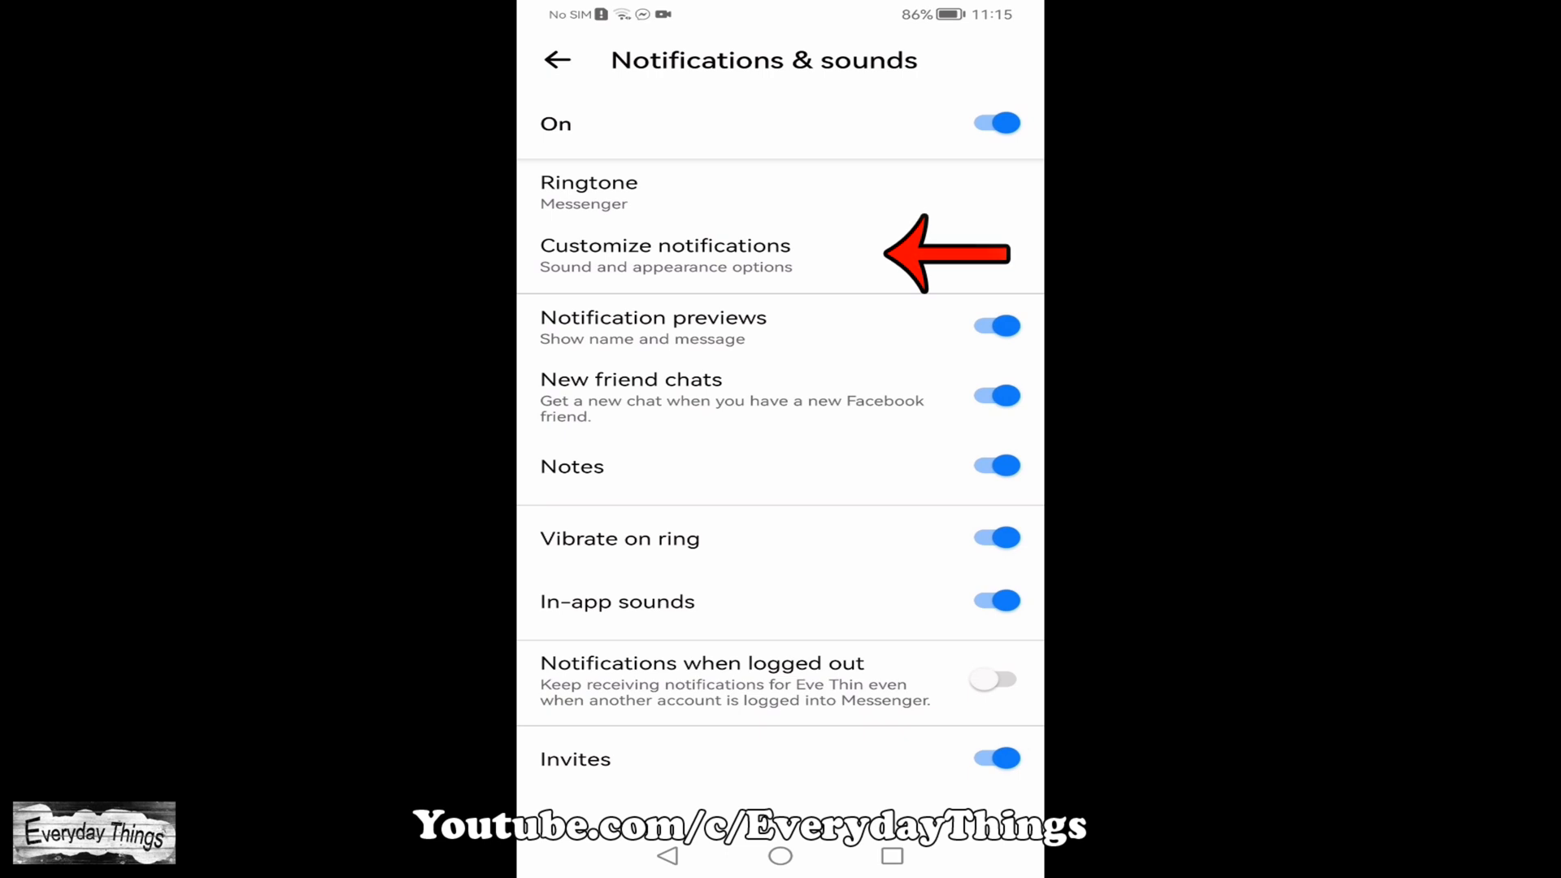
pyautogui.click(663, 256)
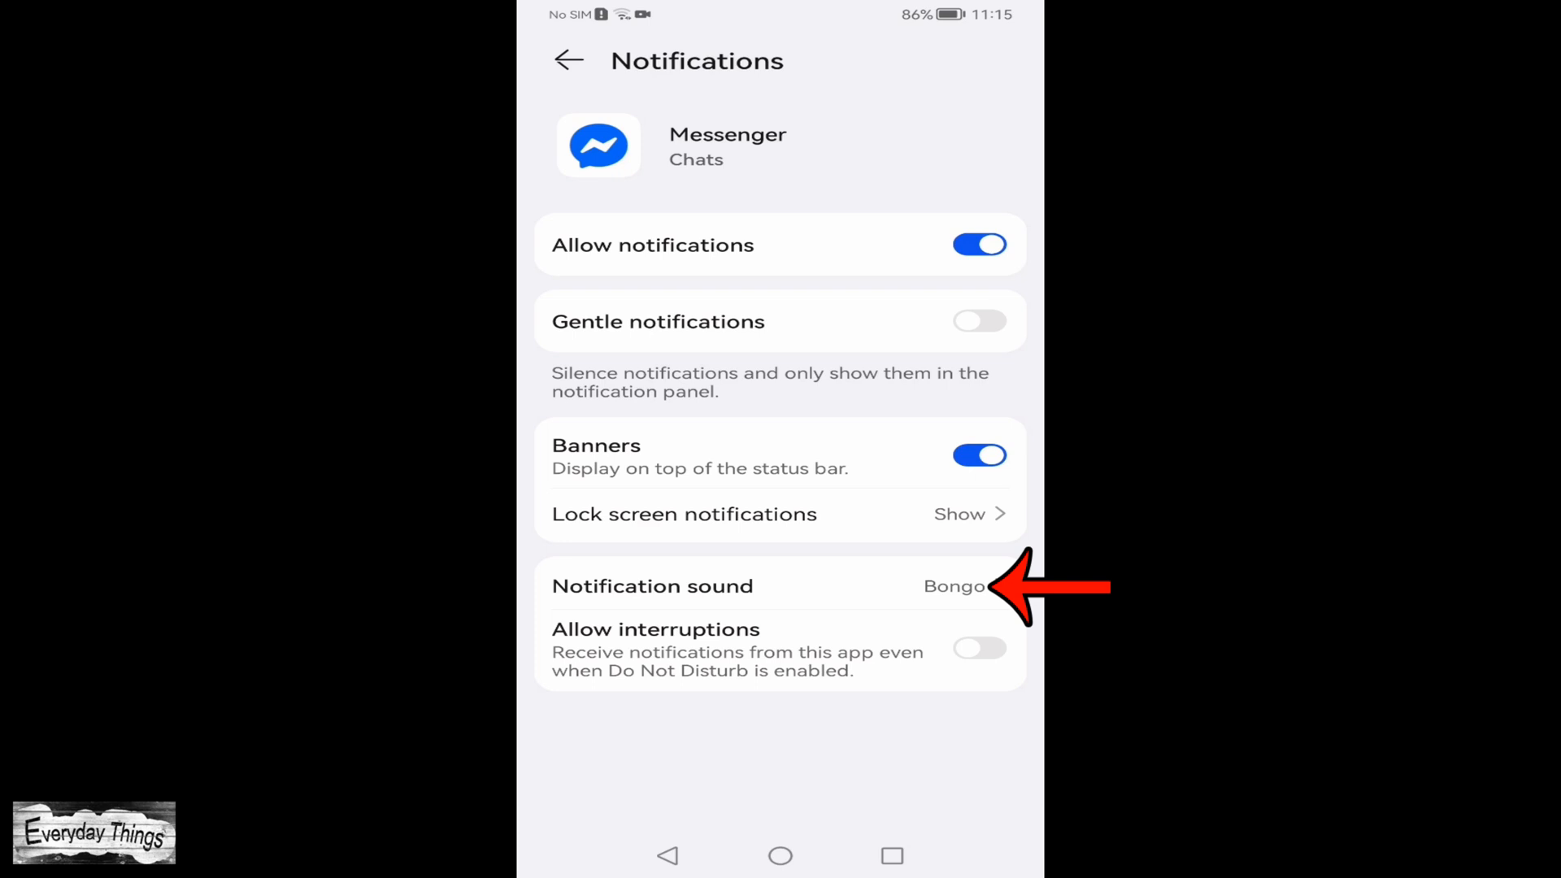
pyautogui.click(698, 586)
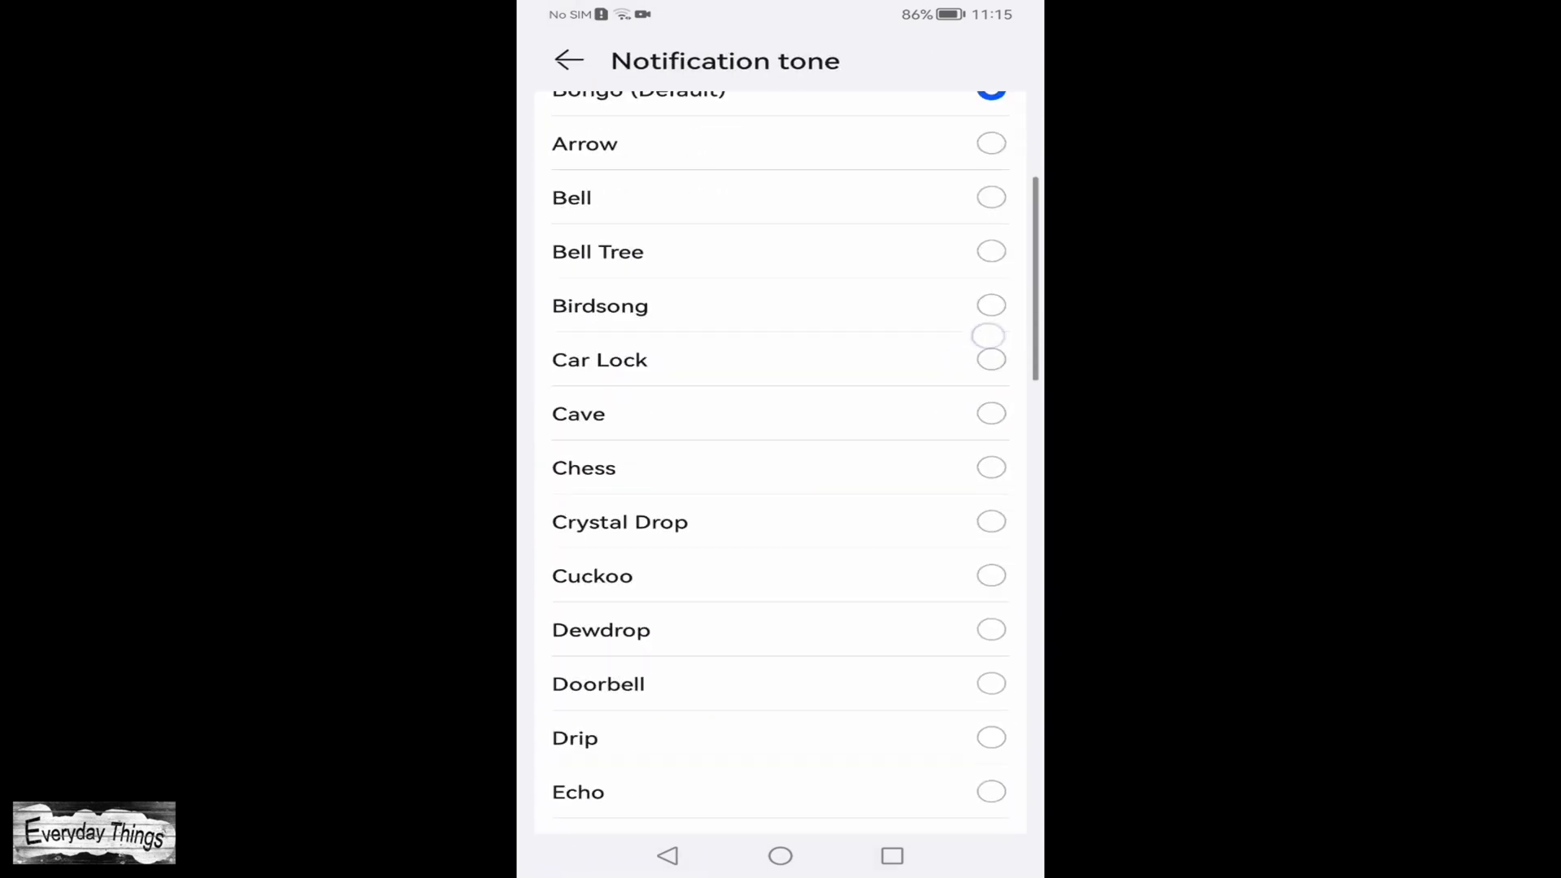
pyautogui.click(600, 335)
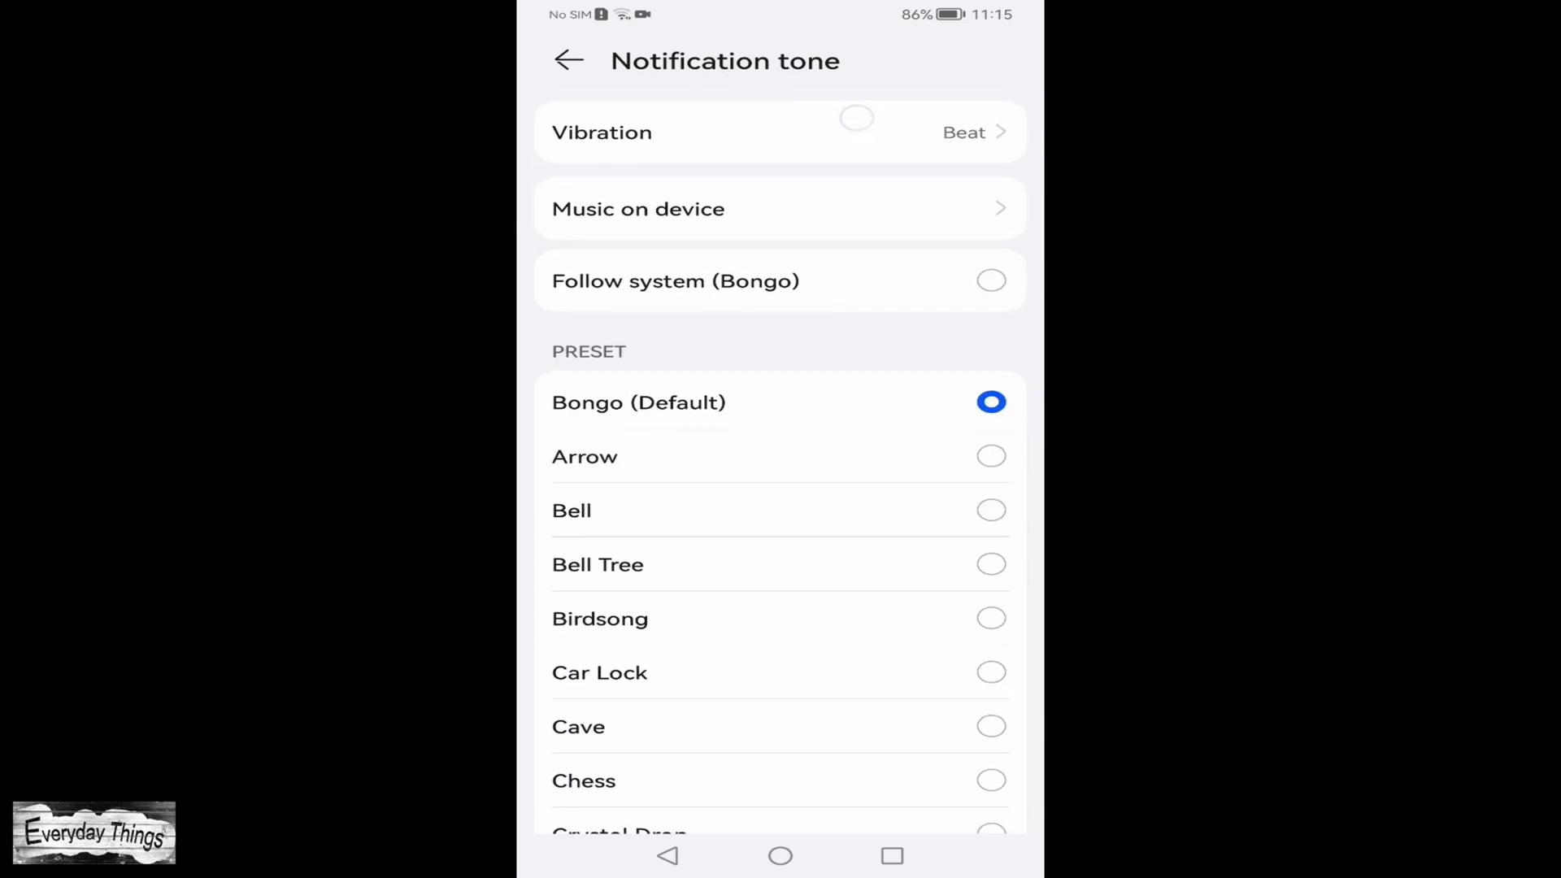
pyautogui.click(857, 132)
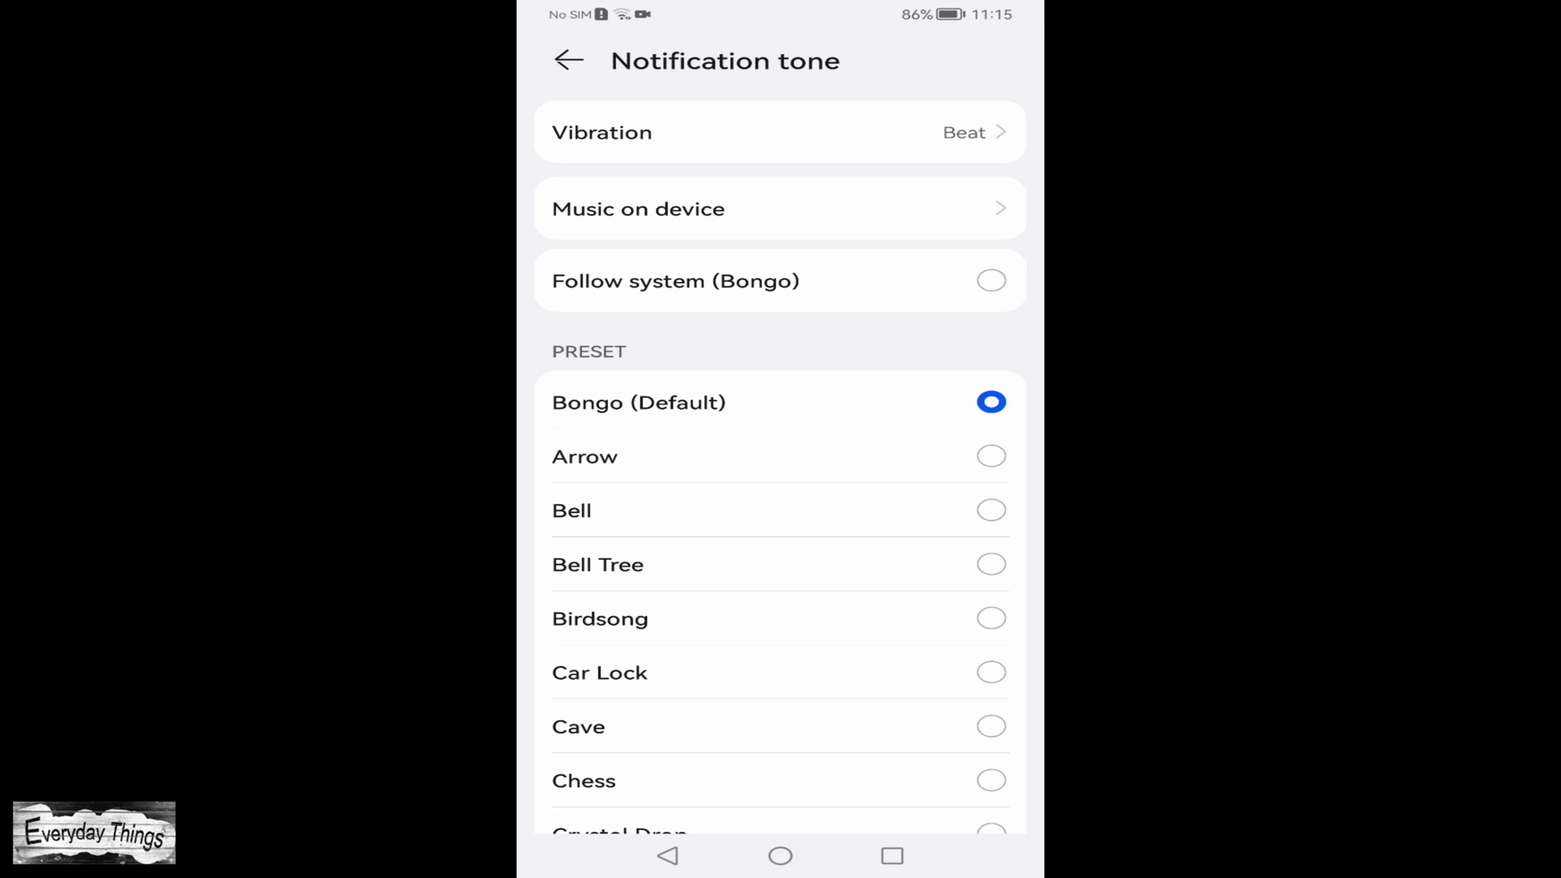
pyautogui.click(568, 60)
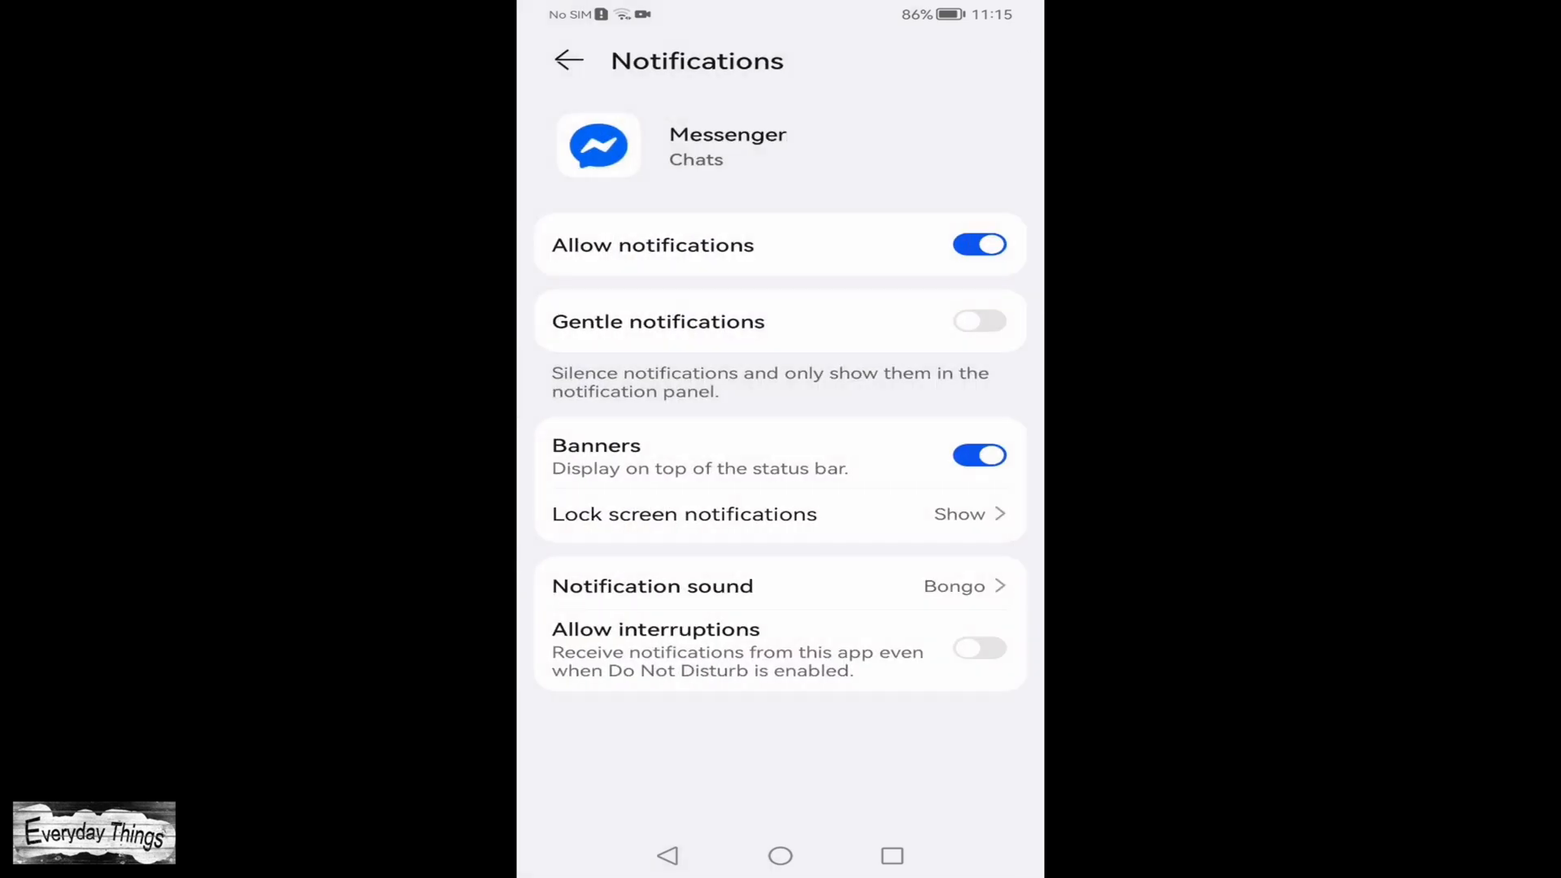